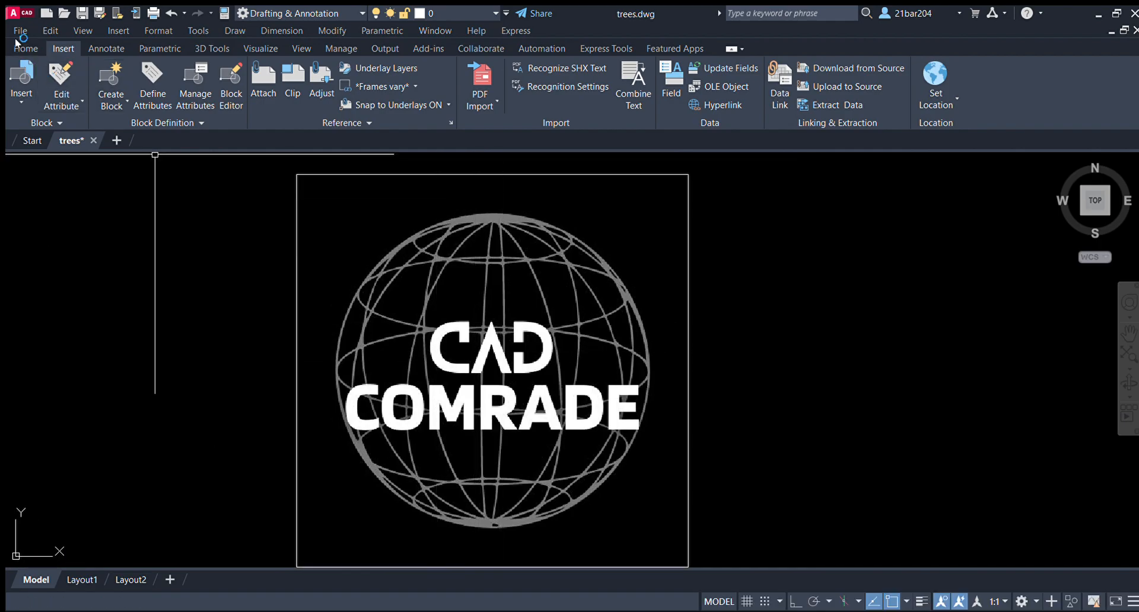
- Start the Circle tool and place the first of three outline circles in the row
left_click(25, 47)
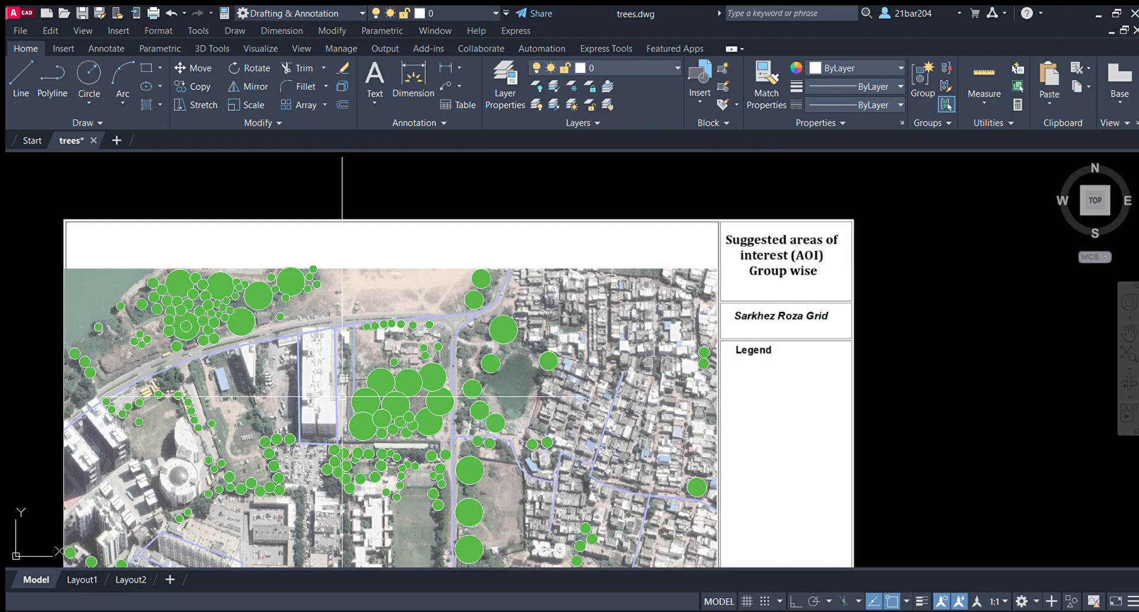
mouse_move(434, 409)
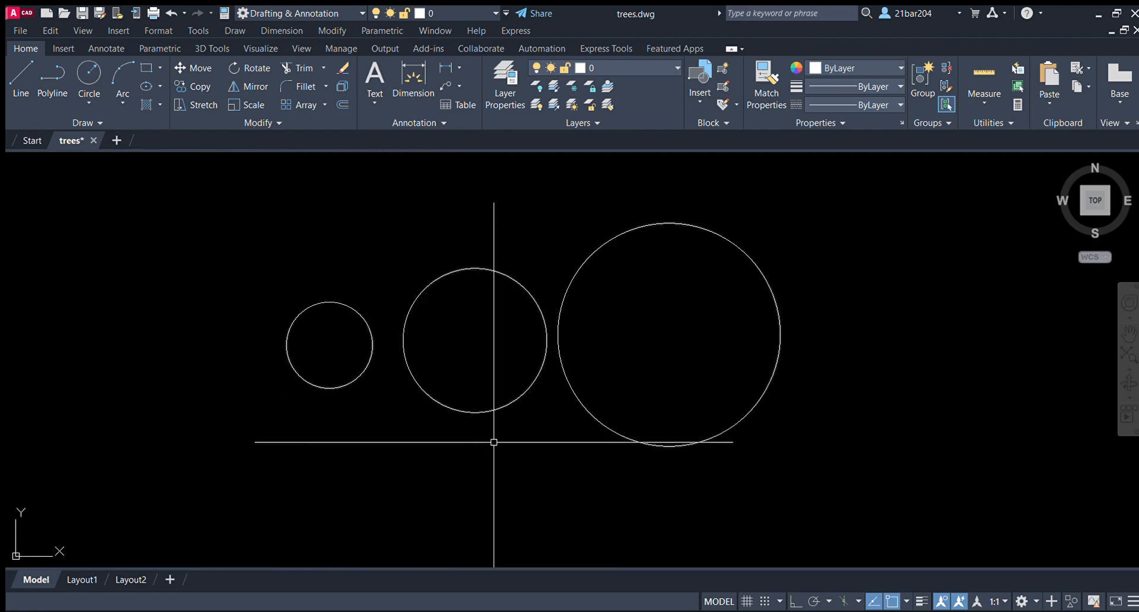
left_click(474, 340)
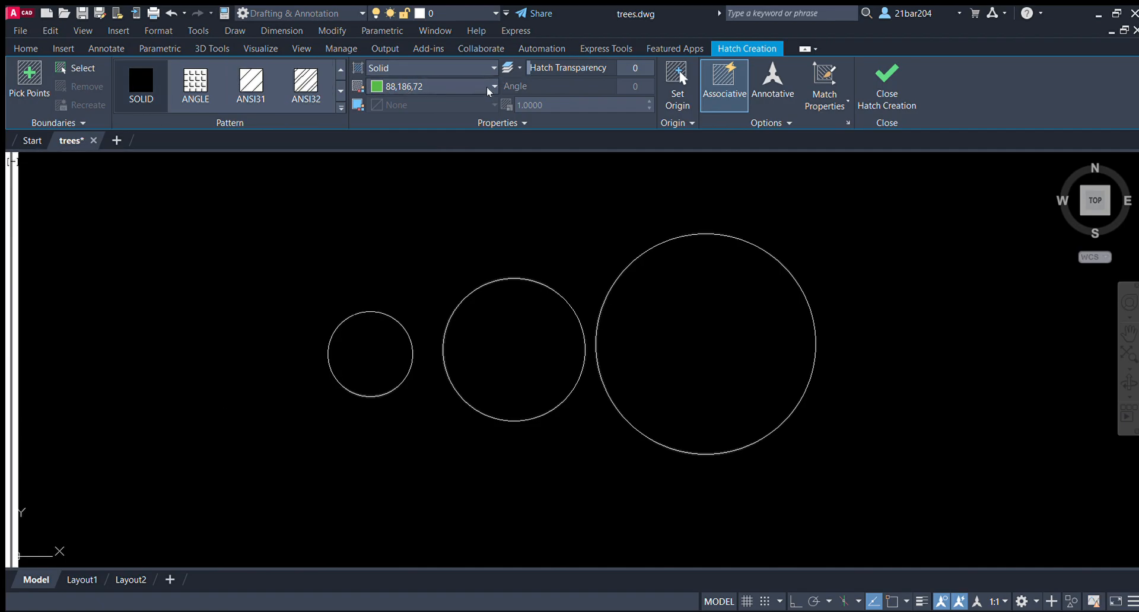
mouse_move(478, 186)
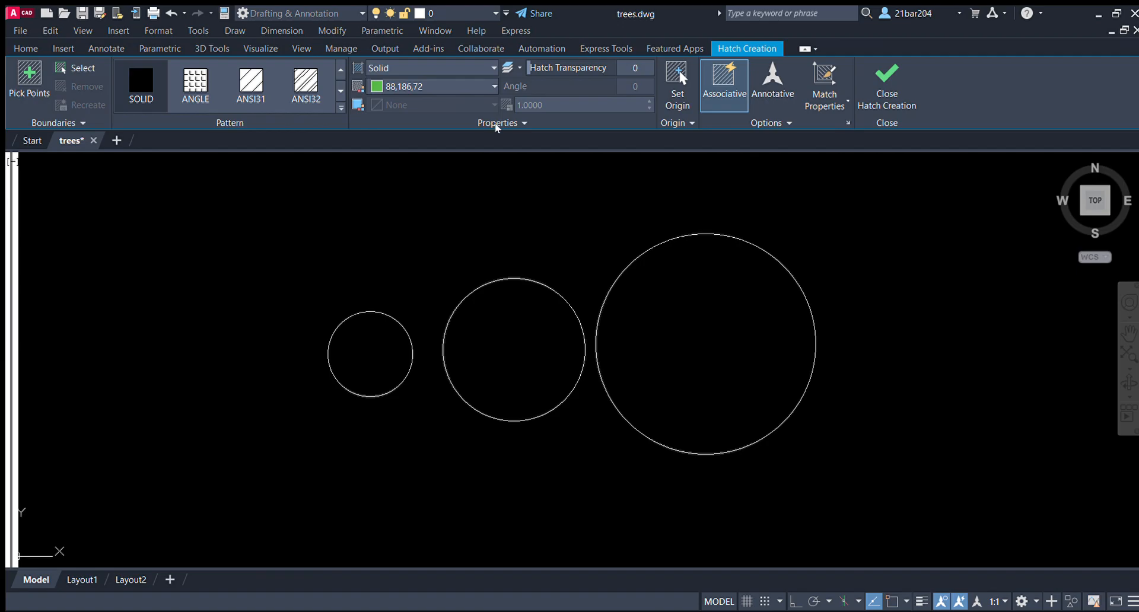
mouse_move(471, 188)
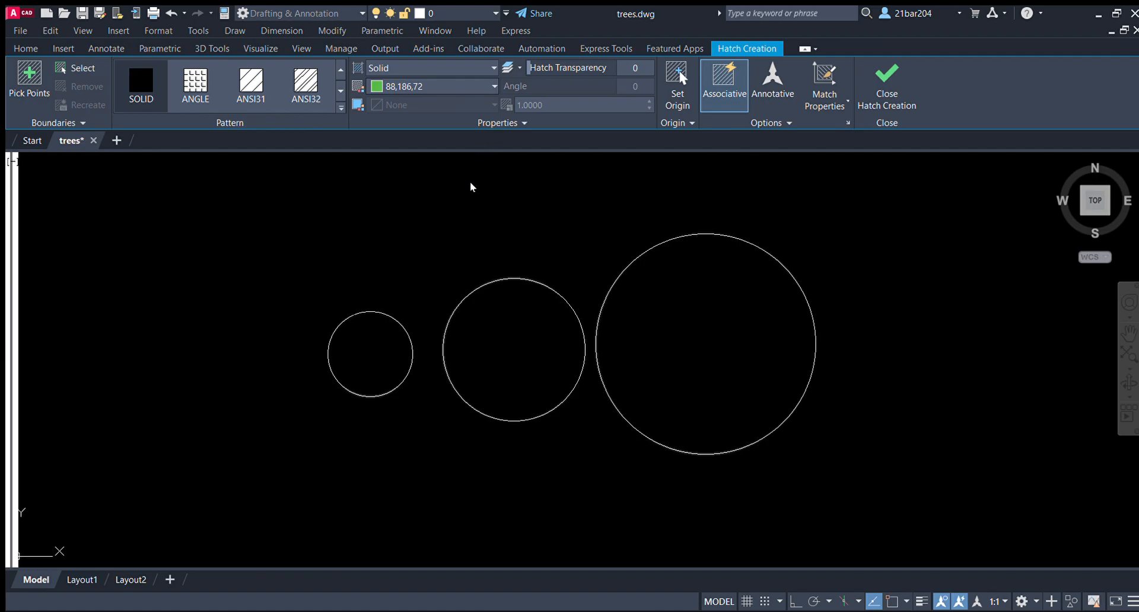
mouse_move(477, 223)
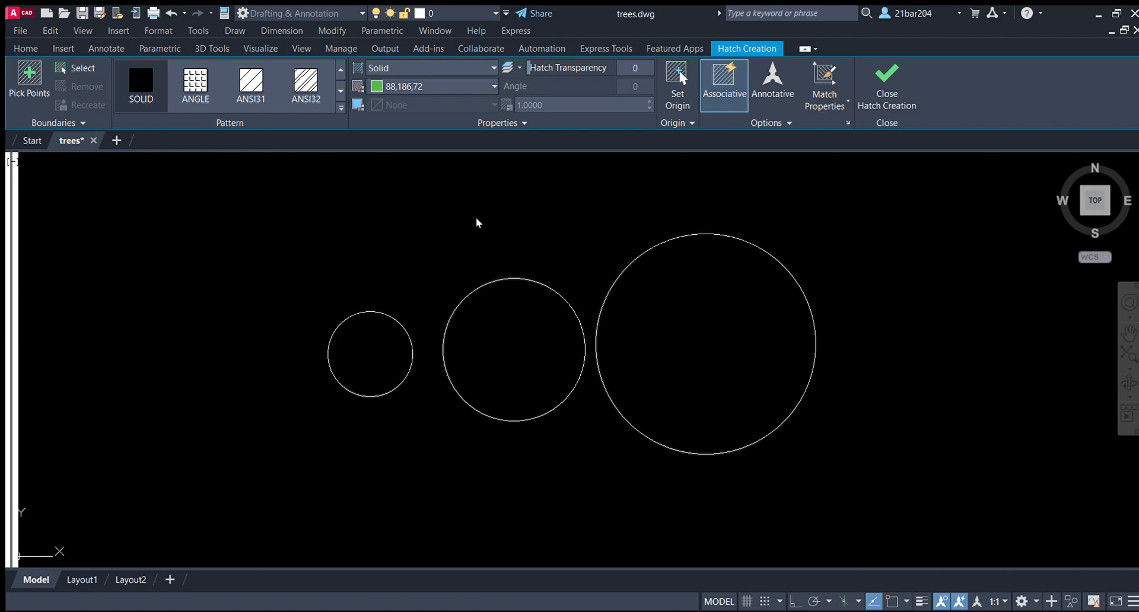
mouse_move(407, 237)
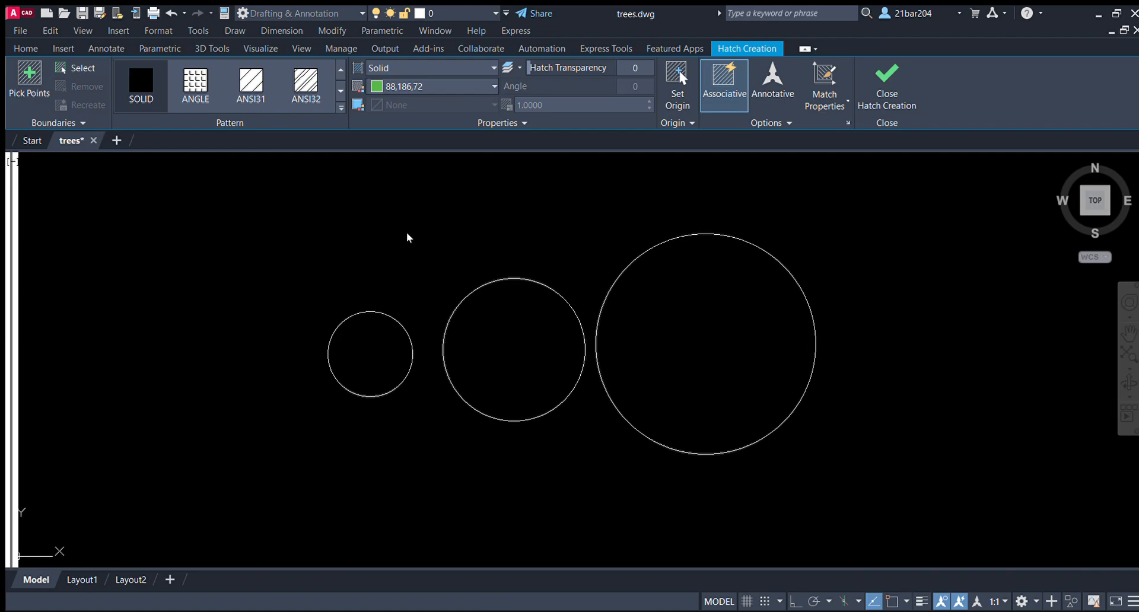
mouse_move(487, 179)
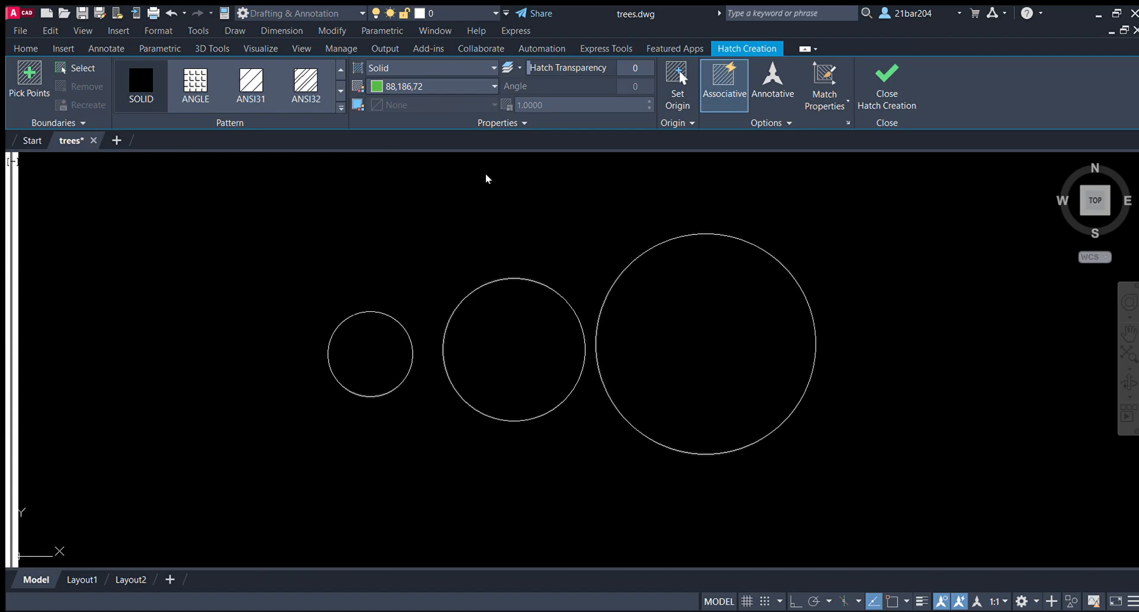
mouse_move(473, 190)
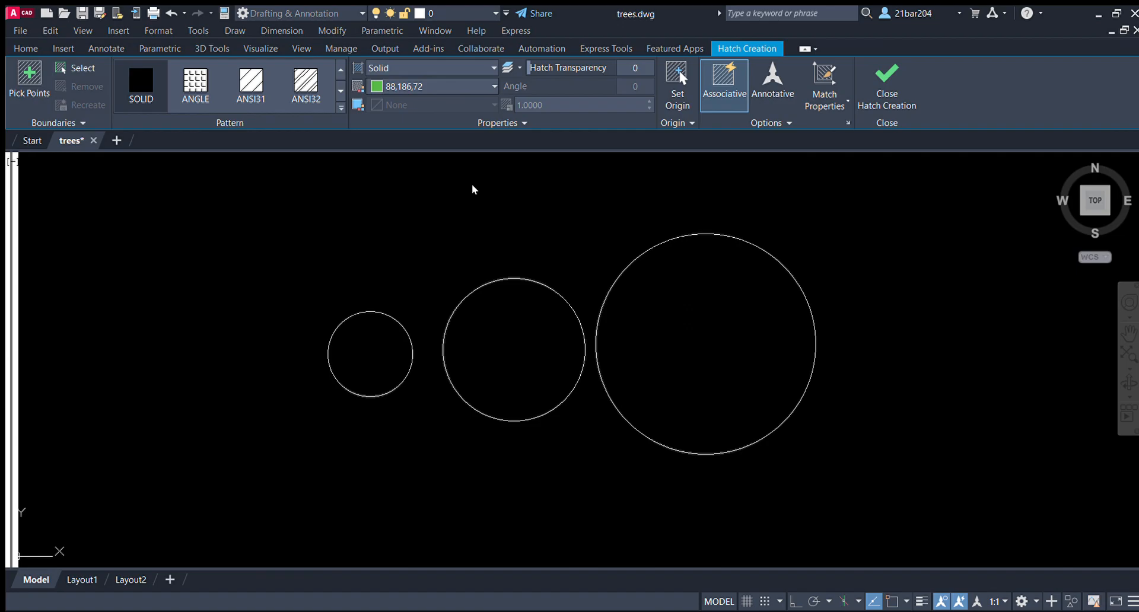
- Pick inside the small, middle and largest circles to hatch each solid green, then close hatch creation
left_click(370, 355)
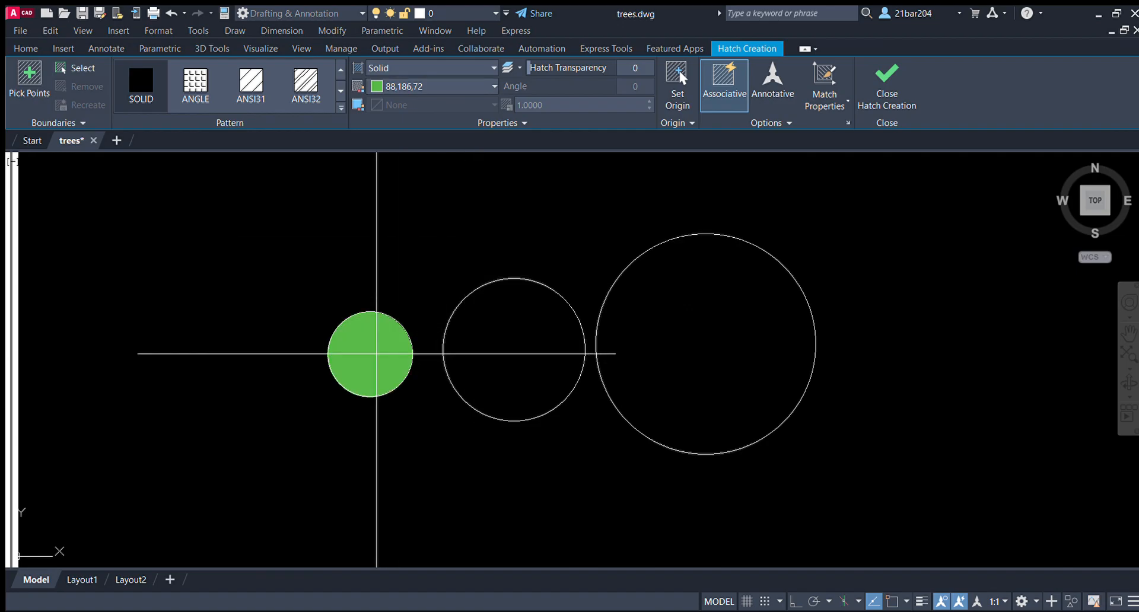
left_click(514, 353)
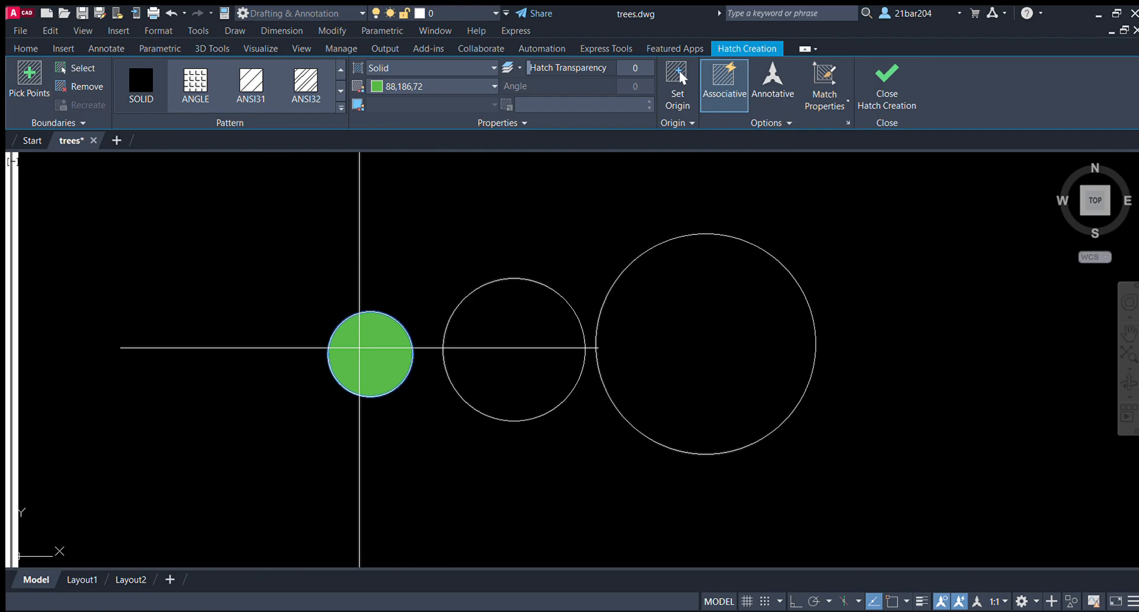
left_click(887, 83)
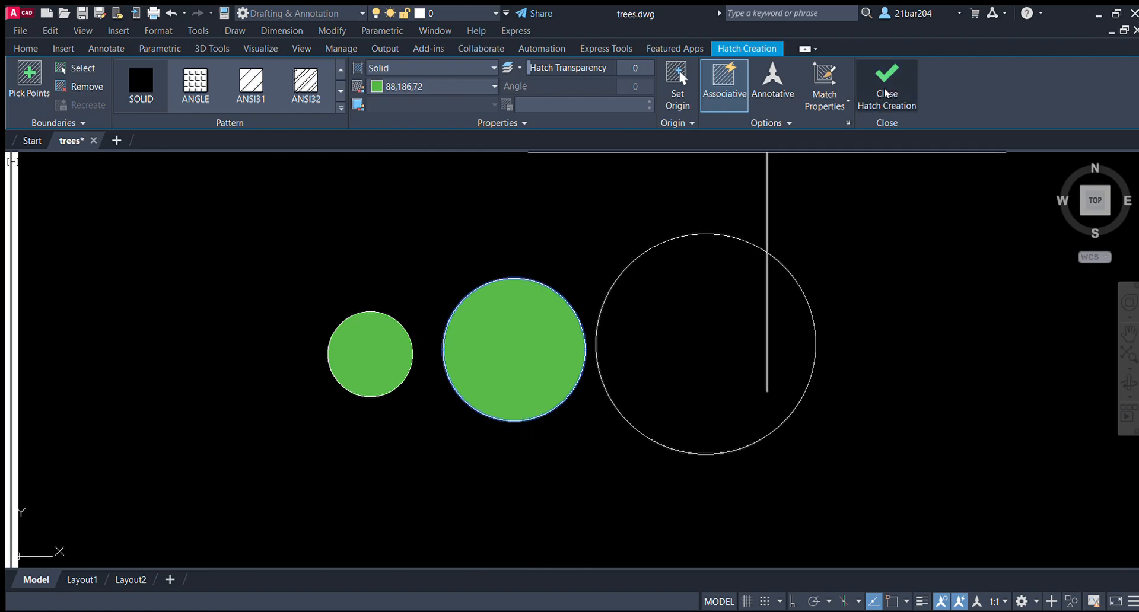
left_click(886, 83)
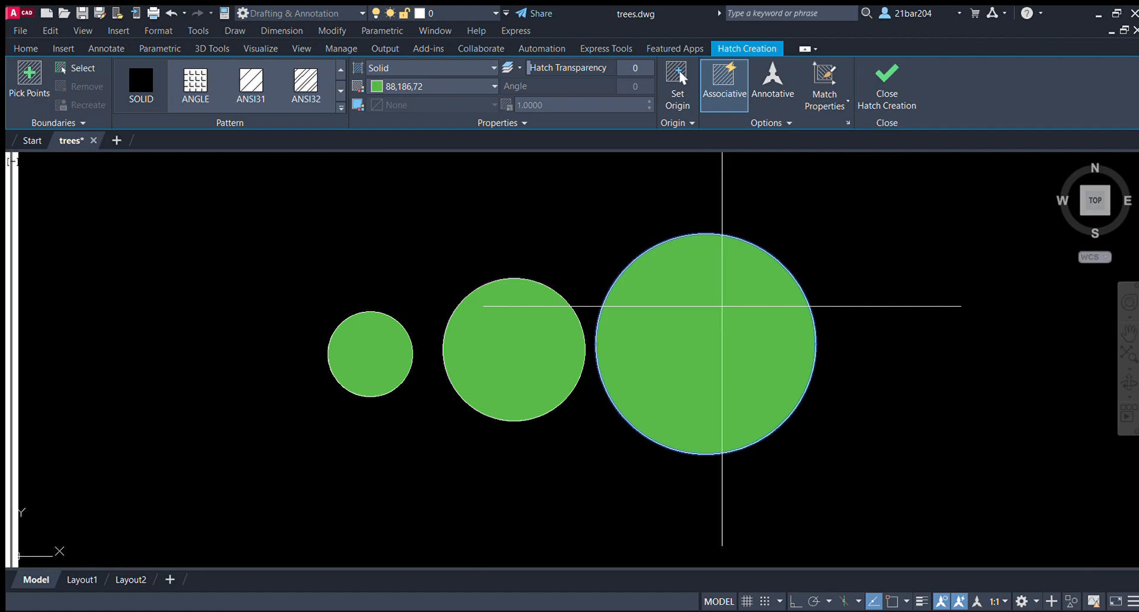
left_click(886, 83)
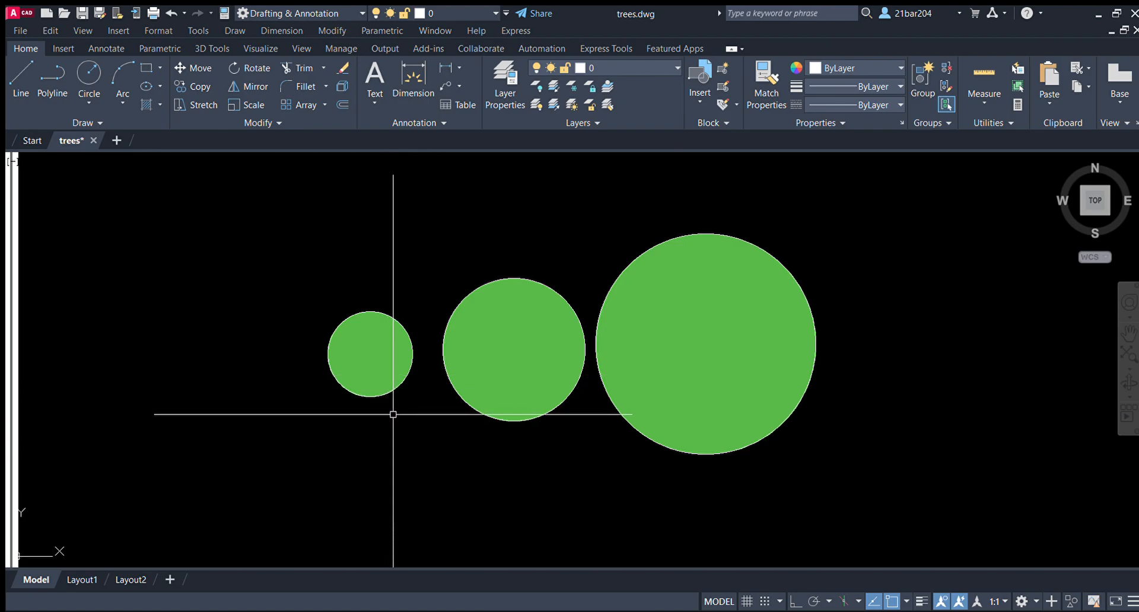
- Select the smallest solid green circle with a selection window for copying
left_click(369, 355)
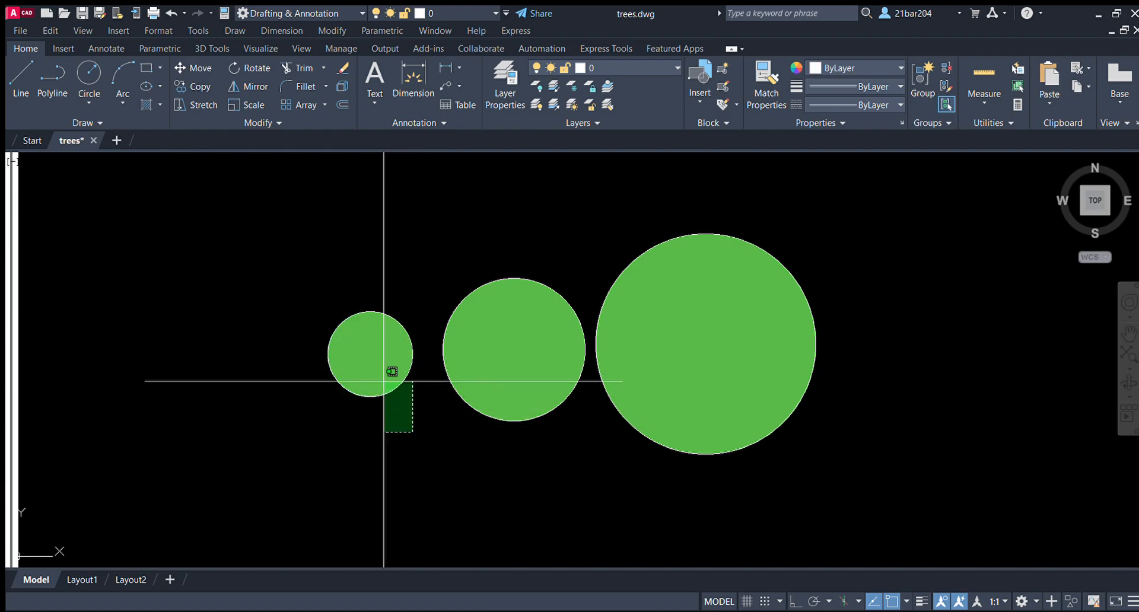
left_click(371, 355)
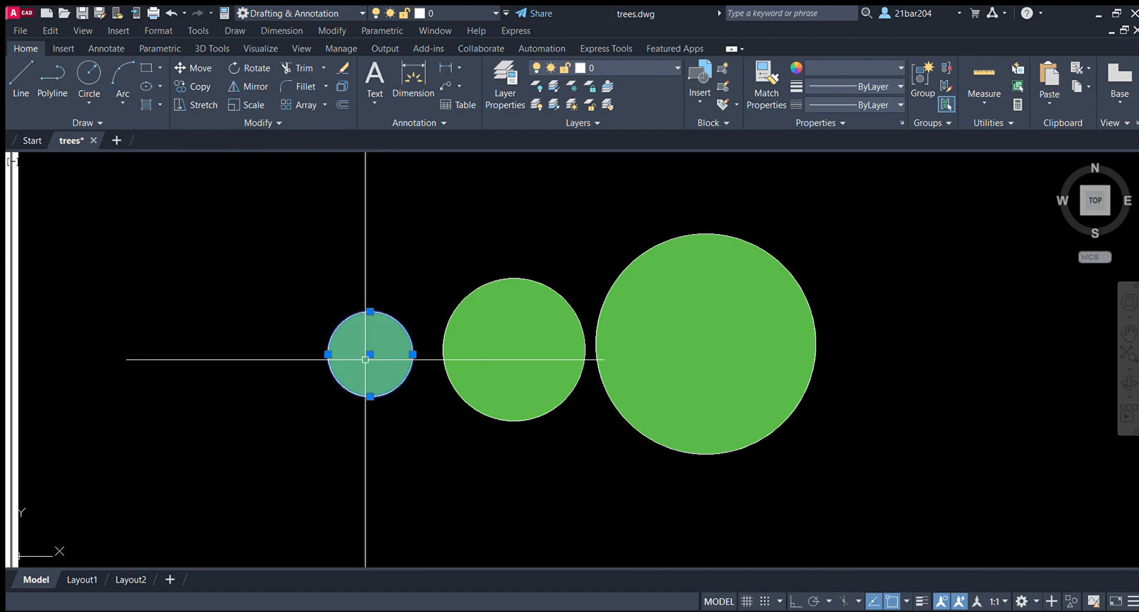
mouse_move(363, 366)
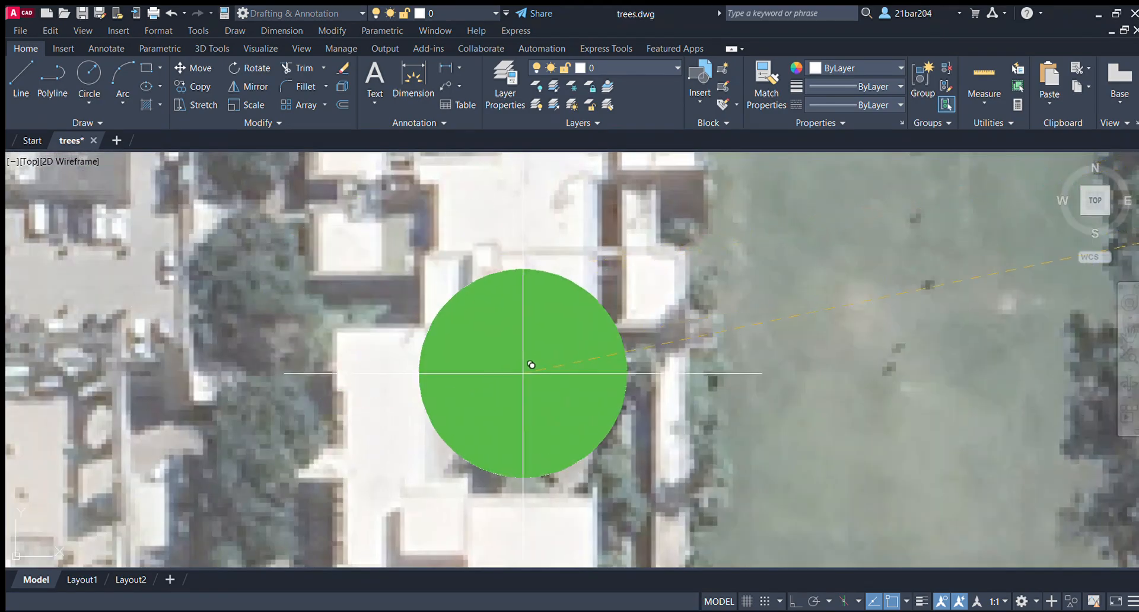
- Zoom toward the aerial image to position the copied green circle over a tree
scroll("down", 3)
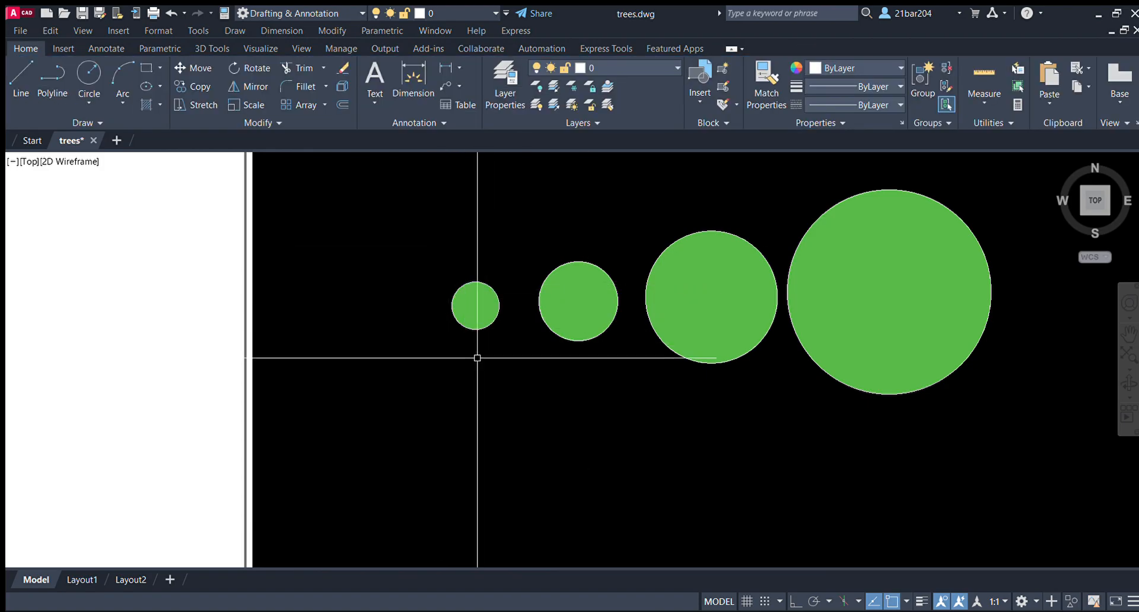
- Place an additional smaller green hatched circle at the start of the marker row
left_click(475, 305)
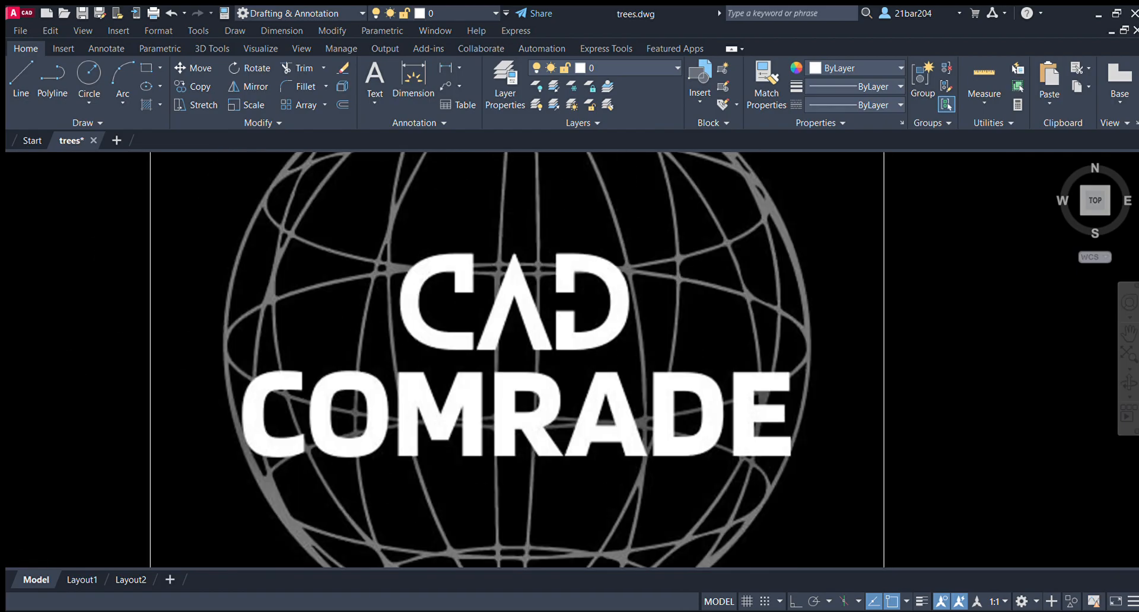
scroll("down", 3)
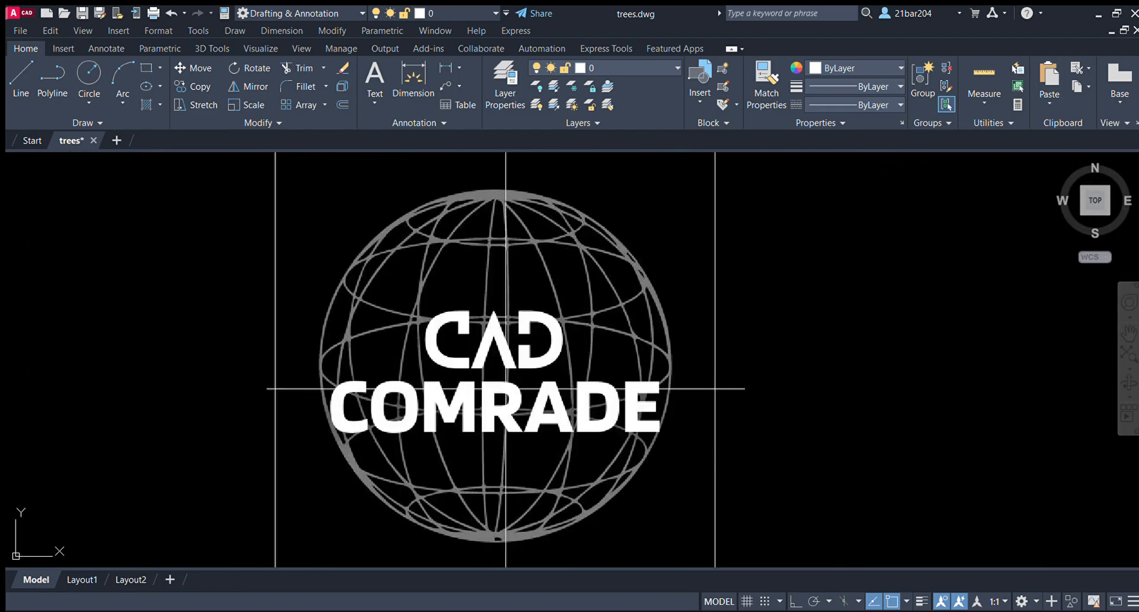
mouse_move(907, 394)
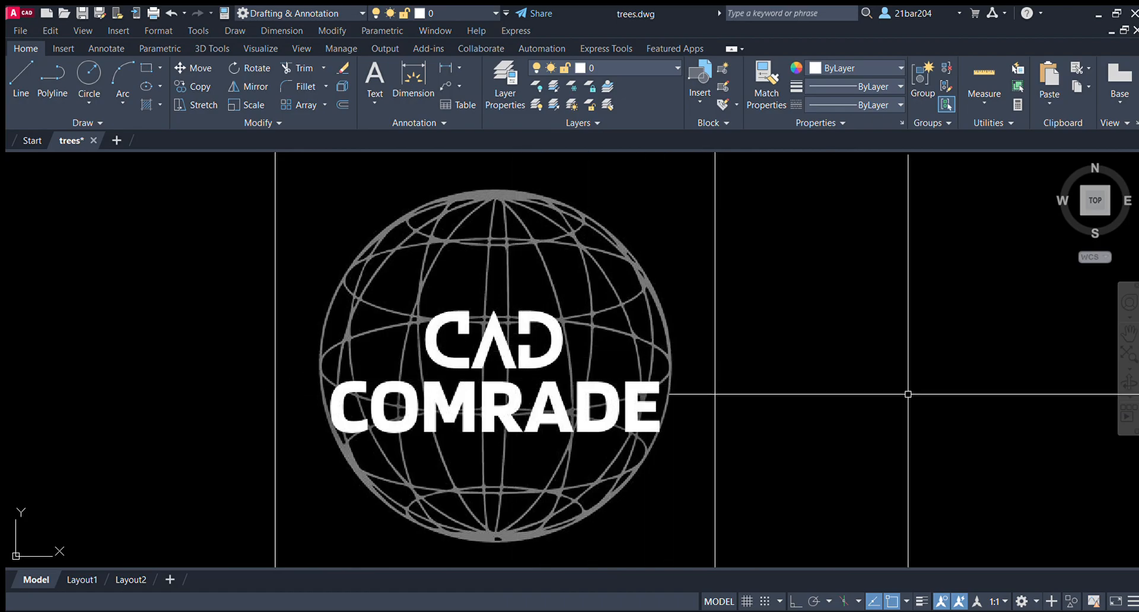